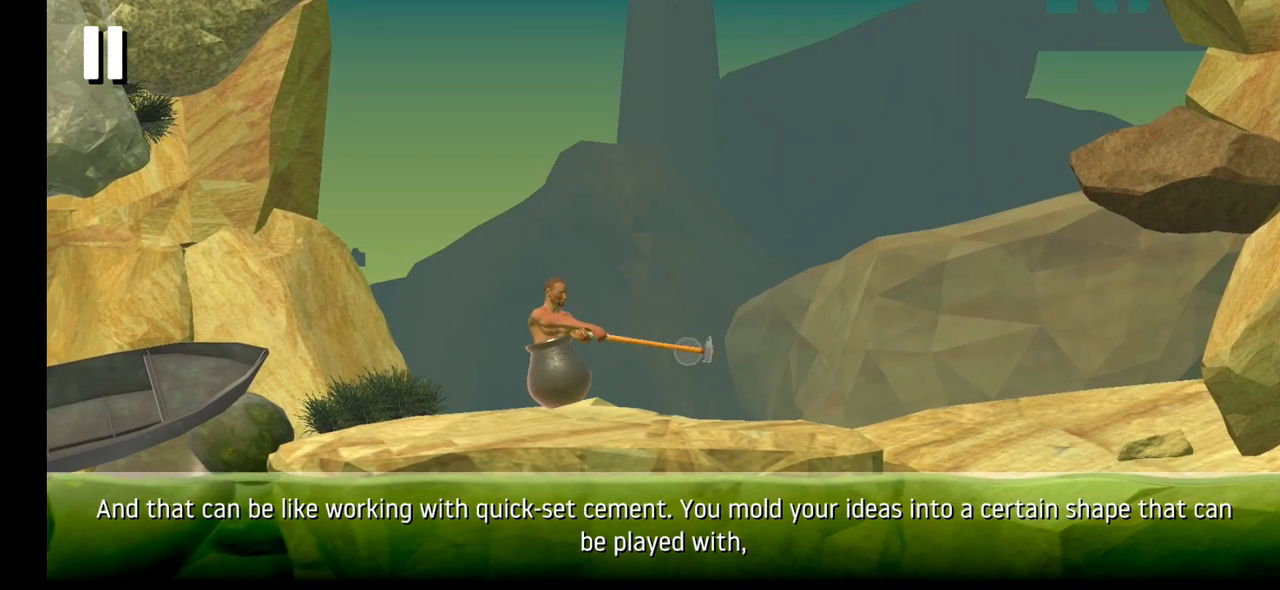
From the pause menu, drag Sensitivity to near maximum and resume pushing against the rocky ledge.
left_click(104, 56)
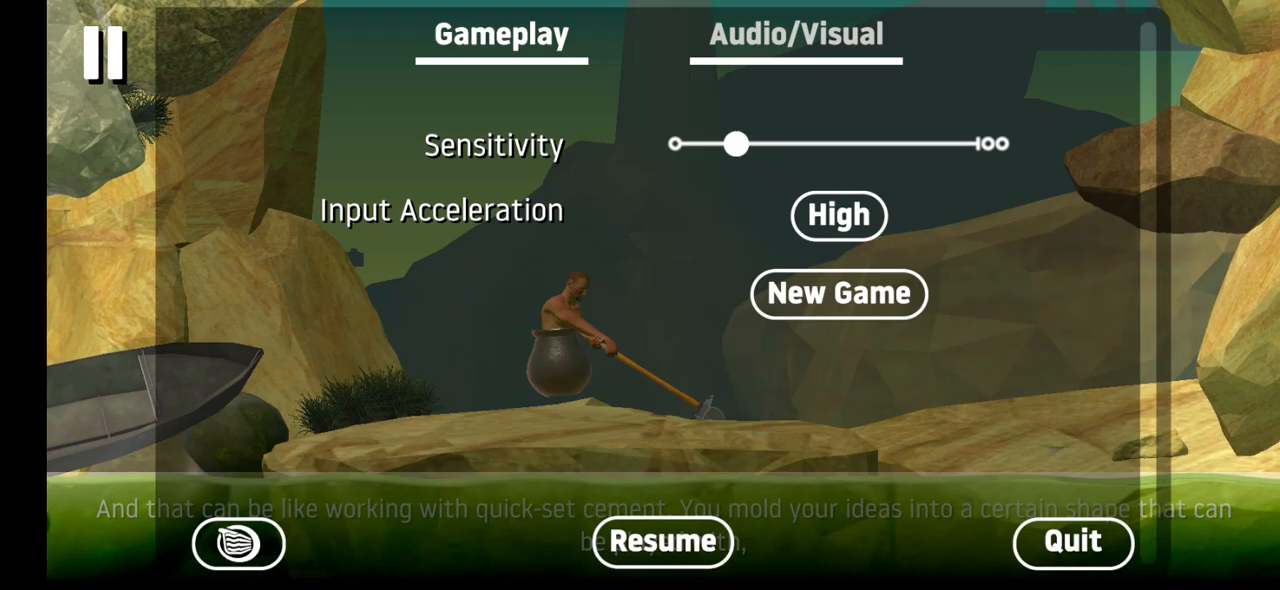
left_click_drag(738, 144, 968, 144)
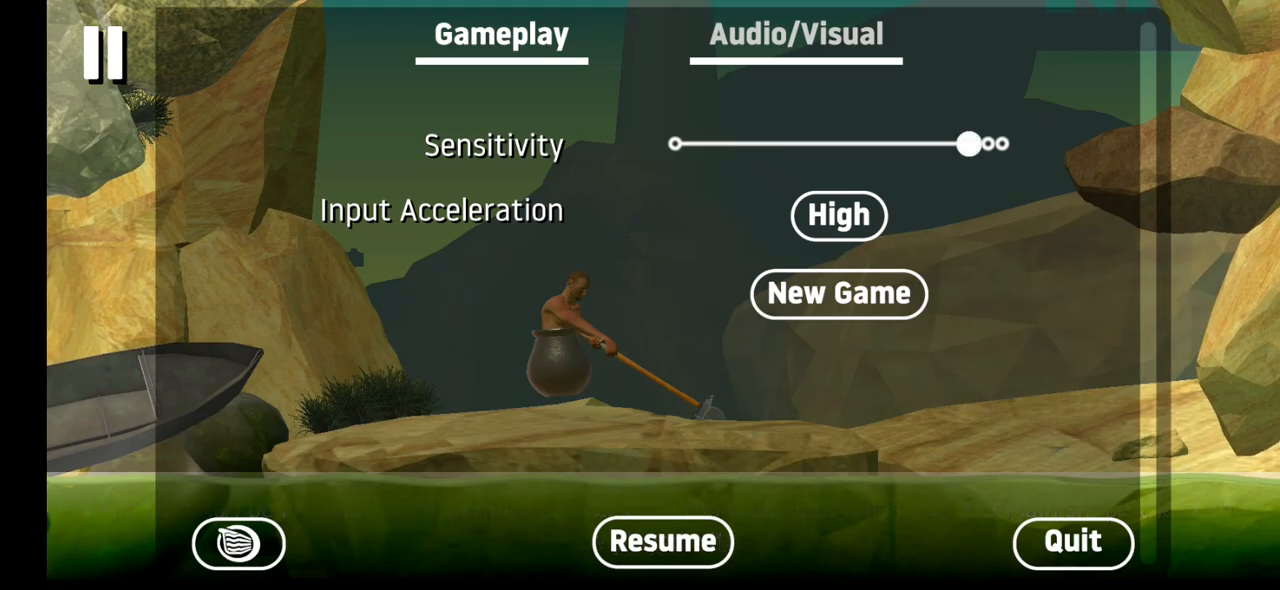
left_click(662, 542)
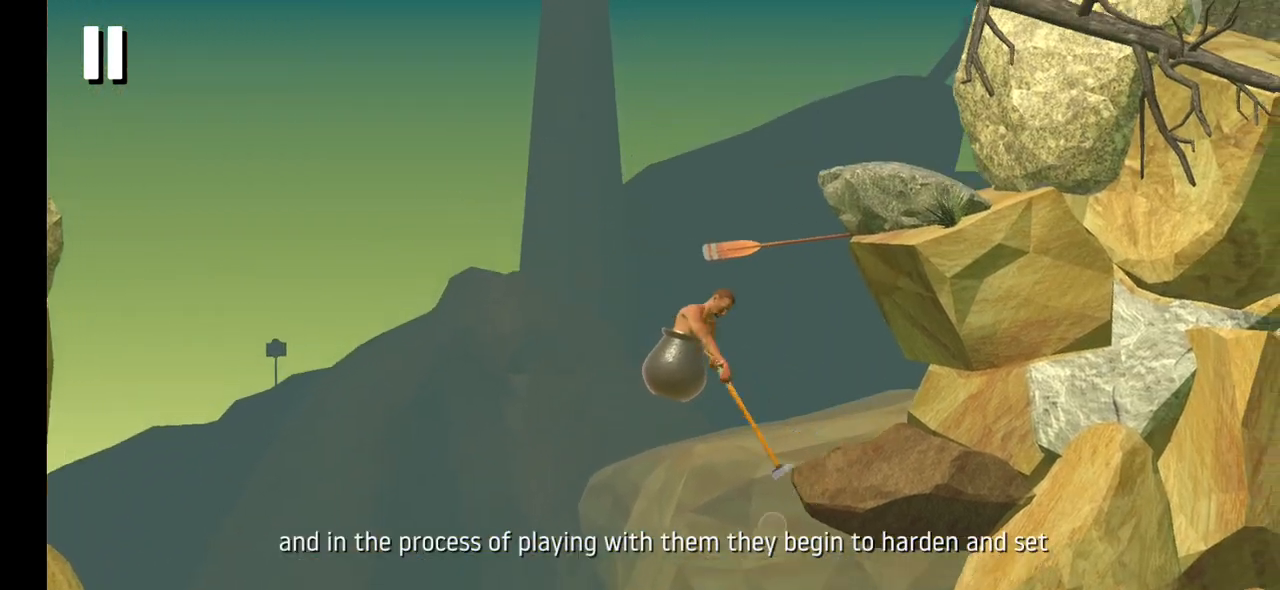